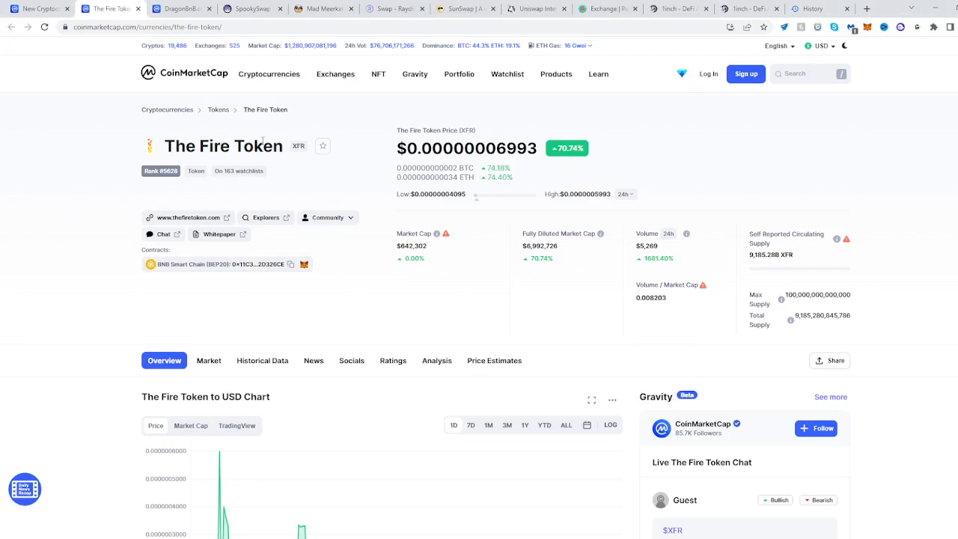
mouse_move(191, 100)
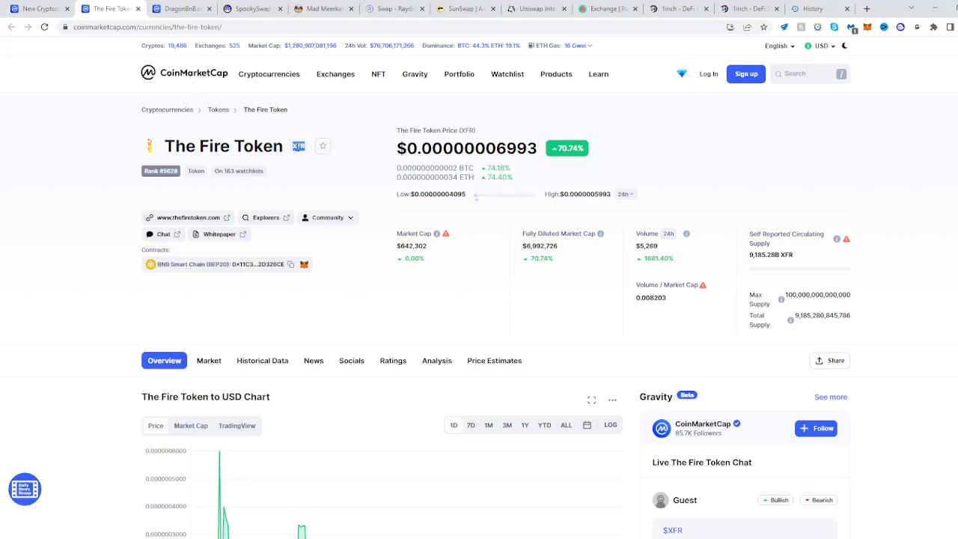
Copy the XFR contract address from CoinMarketCap, paste it into PancakeSwap's output token search, and import Fire
text(XFR)
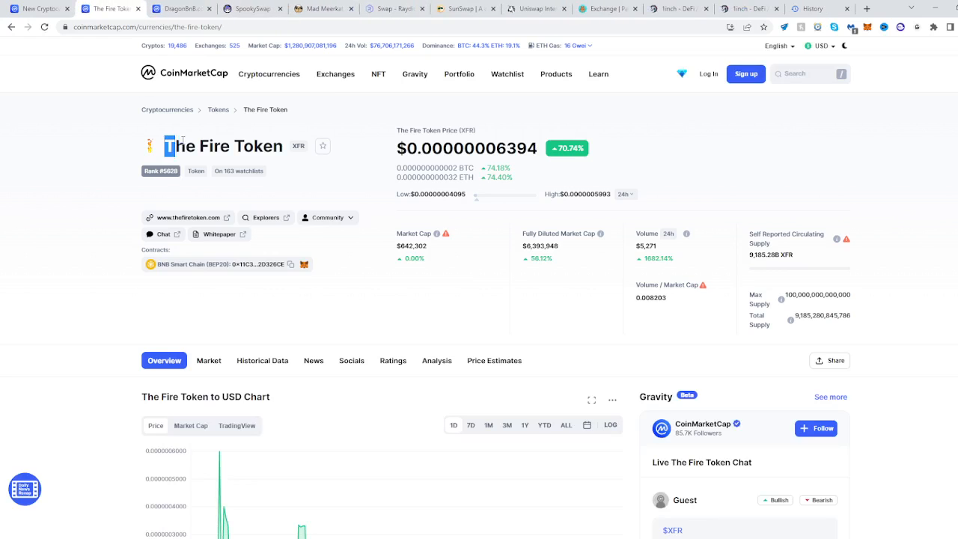
mouse_move(291, 264)
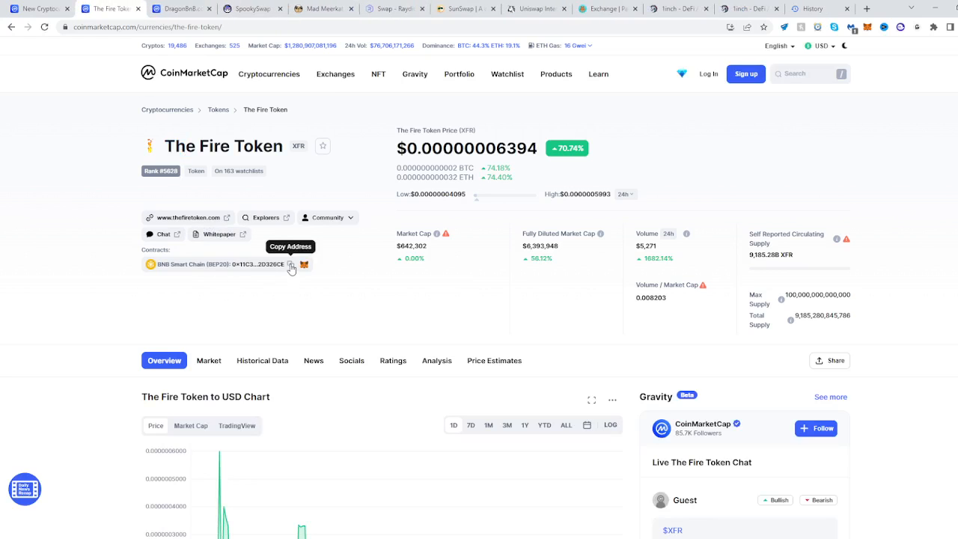
click(291, 265)
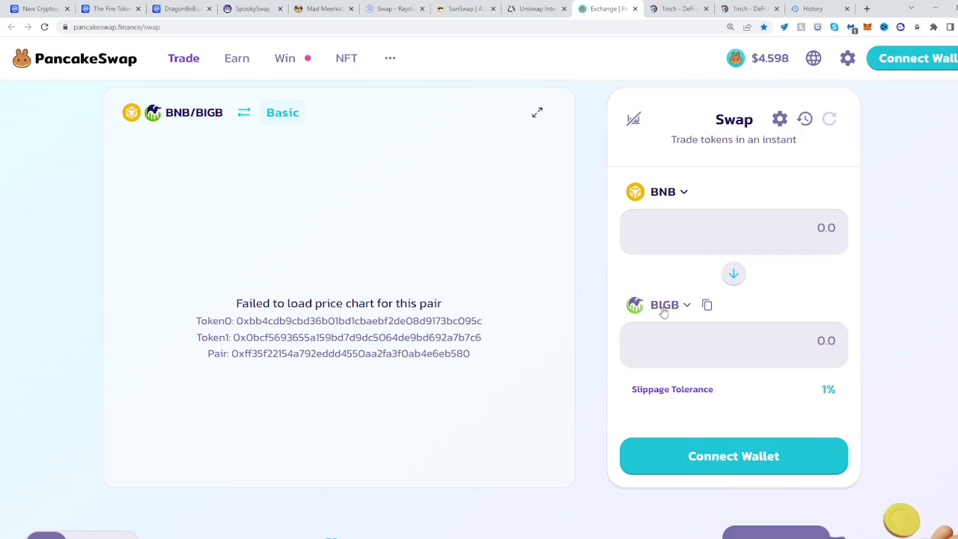
click(665, 305)
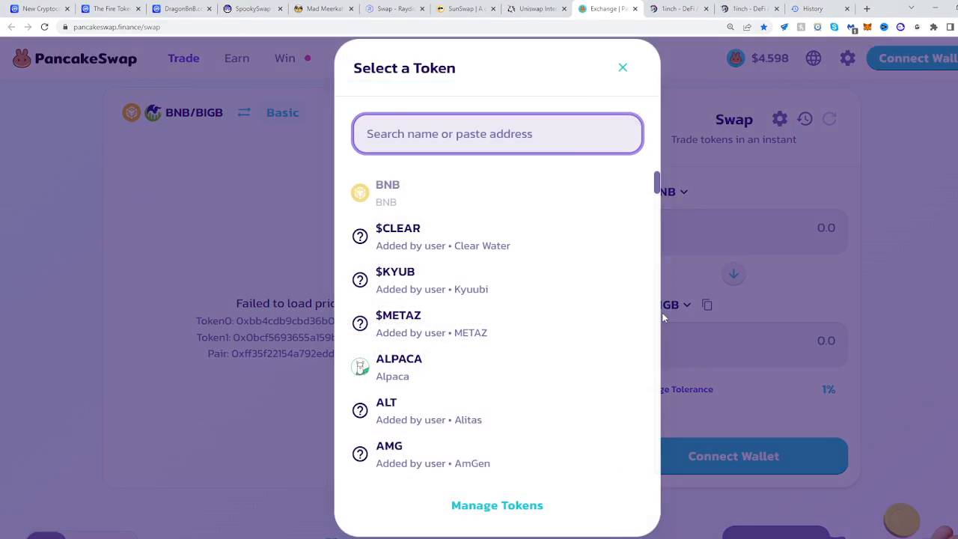
text(:11C3f759c0AAE61O78ec923Af15F2f6FA2D326CE)
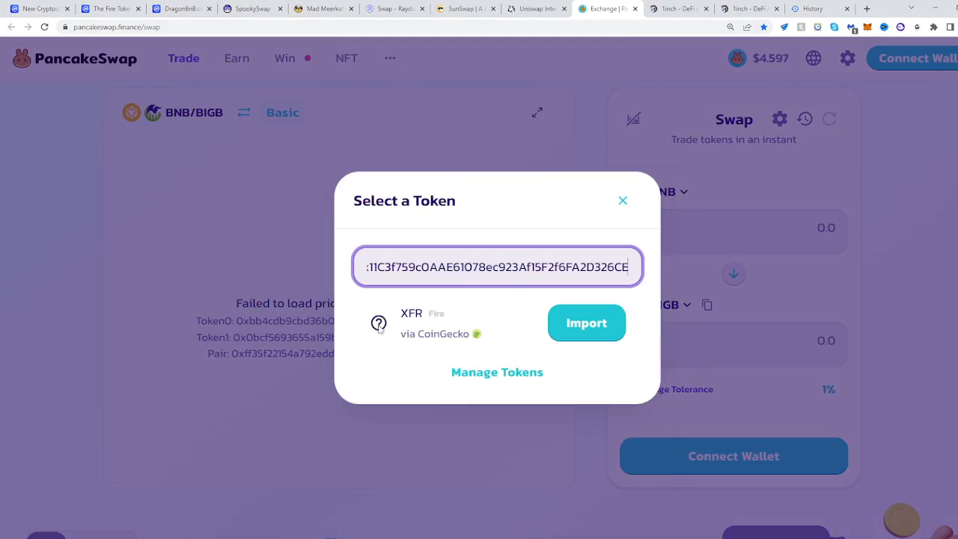
click(586, 322)
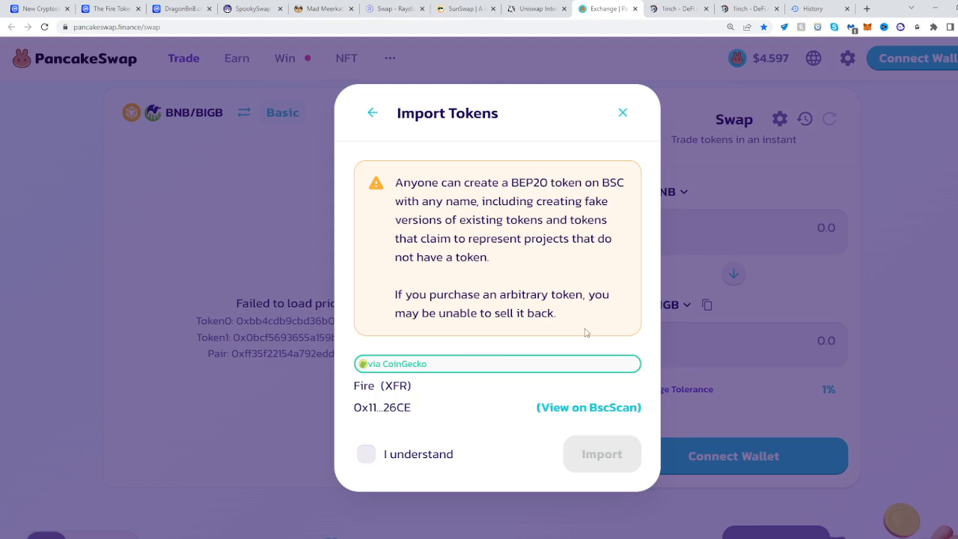